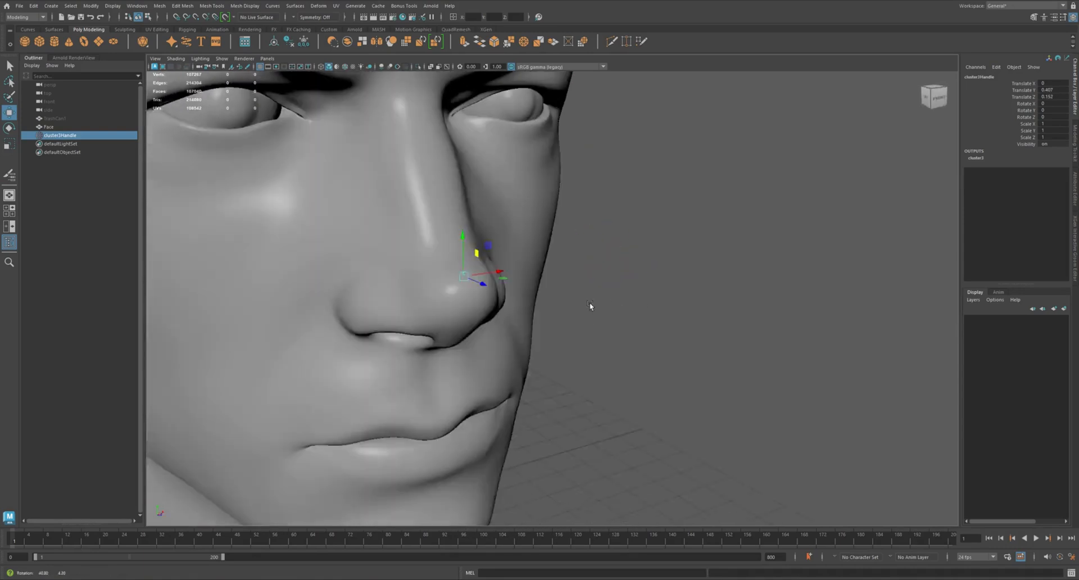
Orbit to a profile view of the nose, then open the Cluster options from the Deform menu
{"action": "left_click_drag", "start_coordinate": [590, 306], "coordinate": [519, 347]}
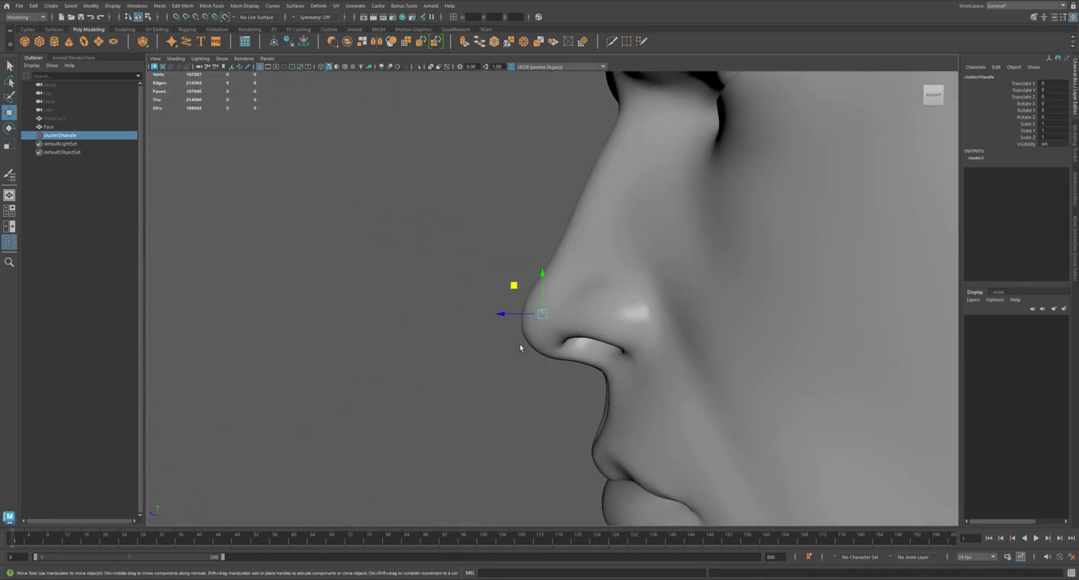
{"action": "left_click", "coordinate": [318, 6]}
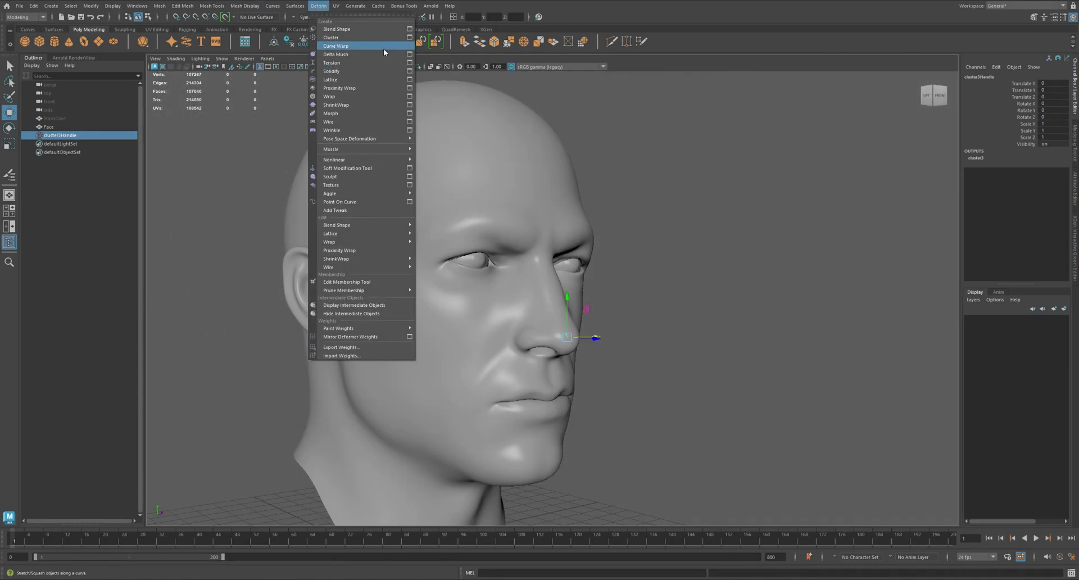
{"action": "left_click", "coordinate": [410, 37]}
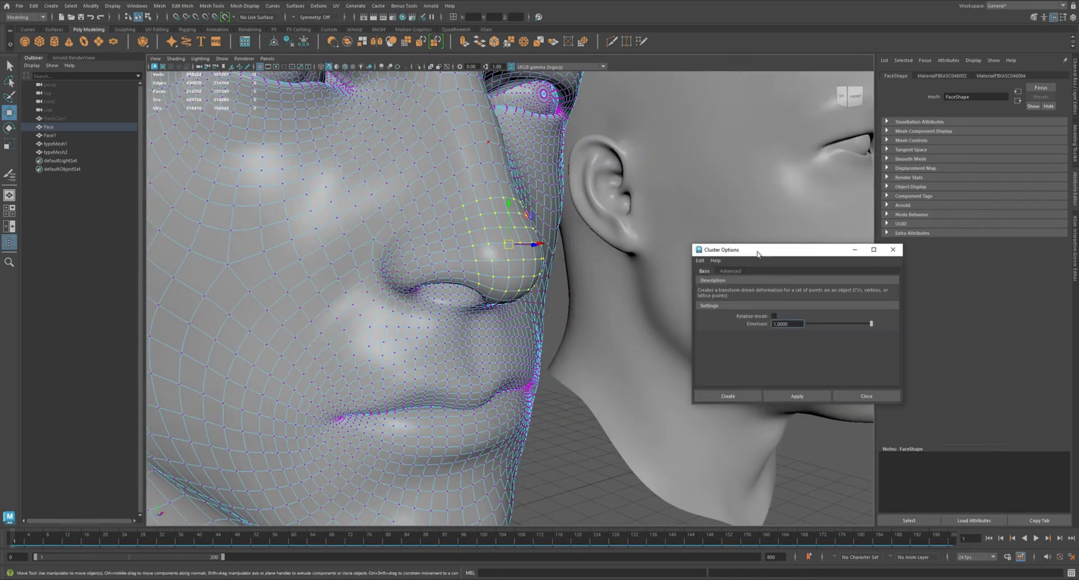
Create the nose-tip cluster with Relative mode left unchecked
{"action": "left_click", "coordinate": [727, 396]}
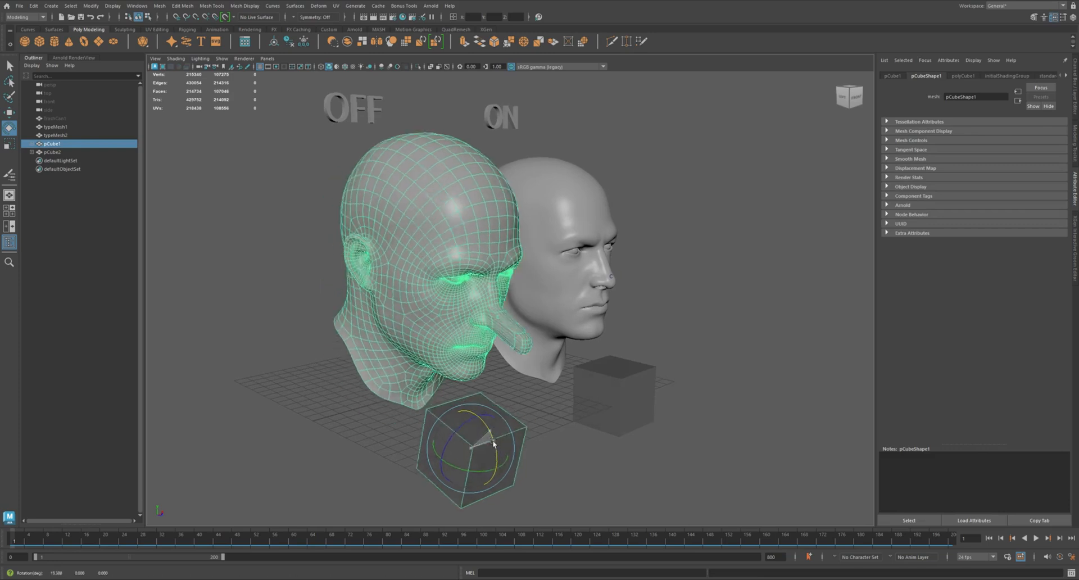
Rotate pCube1, pCube2, then both cubes to compare the OFF and ON noses, then undo
{"action": "left_click_drag", "start_coordinate": [493, 444], "coordinate": [492, 453]}
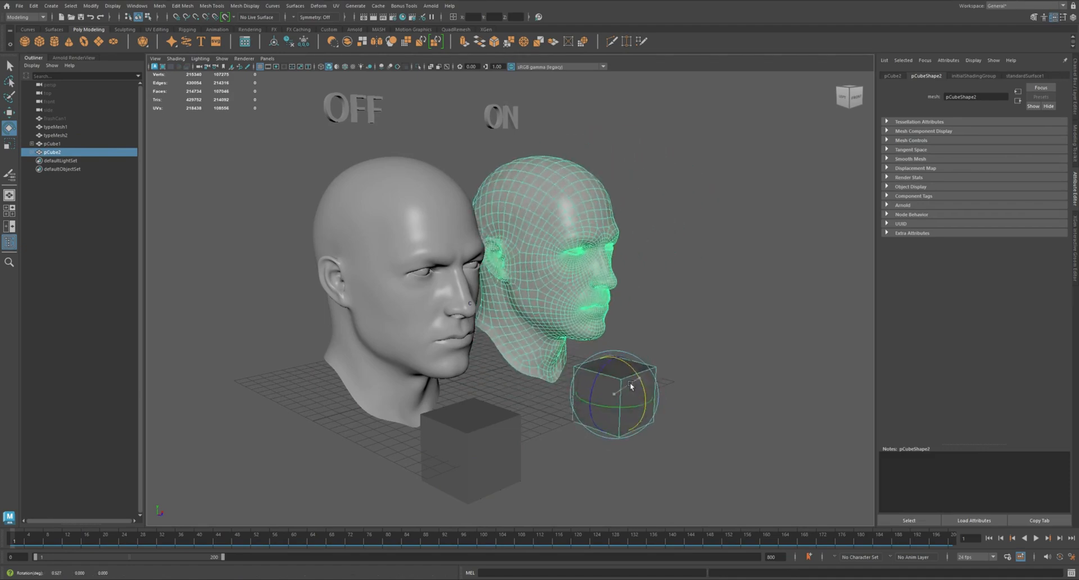
{"action": "left_click_drag", "start_coordinate": [633, 385], "coordinate": [488, 457]}
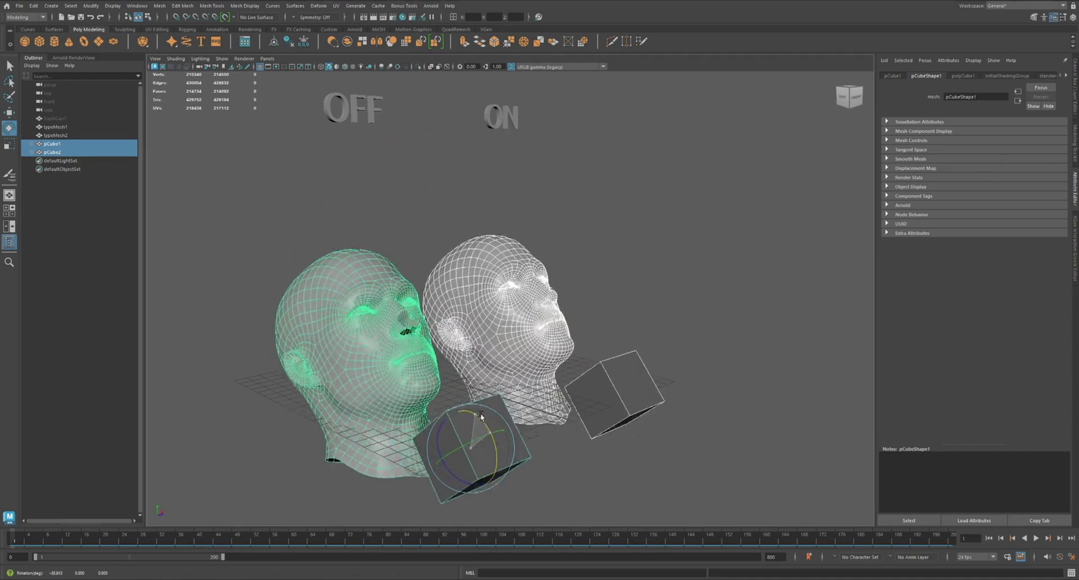
{"action": "left_click_drag", "start_coordinate": [481, 413], "coordinate": [499, 444]}
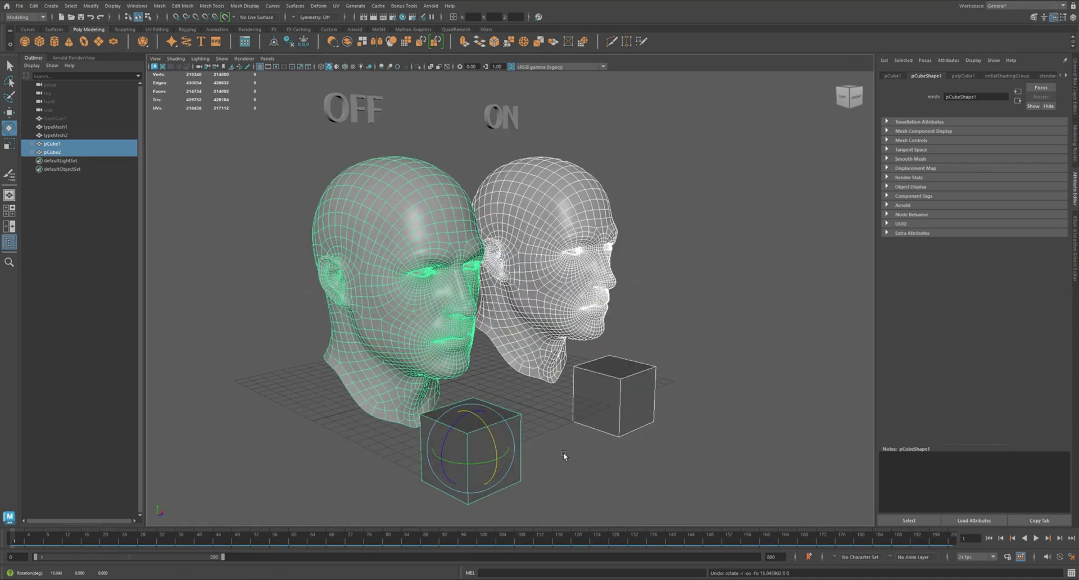
{"action": "left_click", "coordinate": [611, 394]}
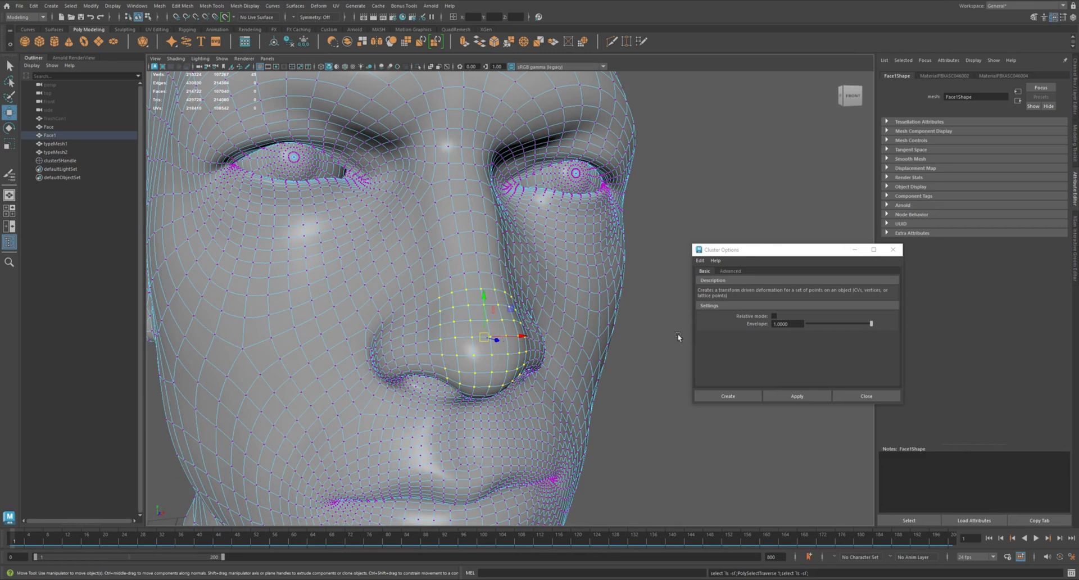
Apply Cluster Options to the nose vertices, yielding cluster1Handle on the nose tip
{"action": "left_click", "coordinate": [773, 316]}
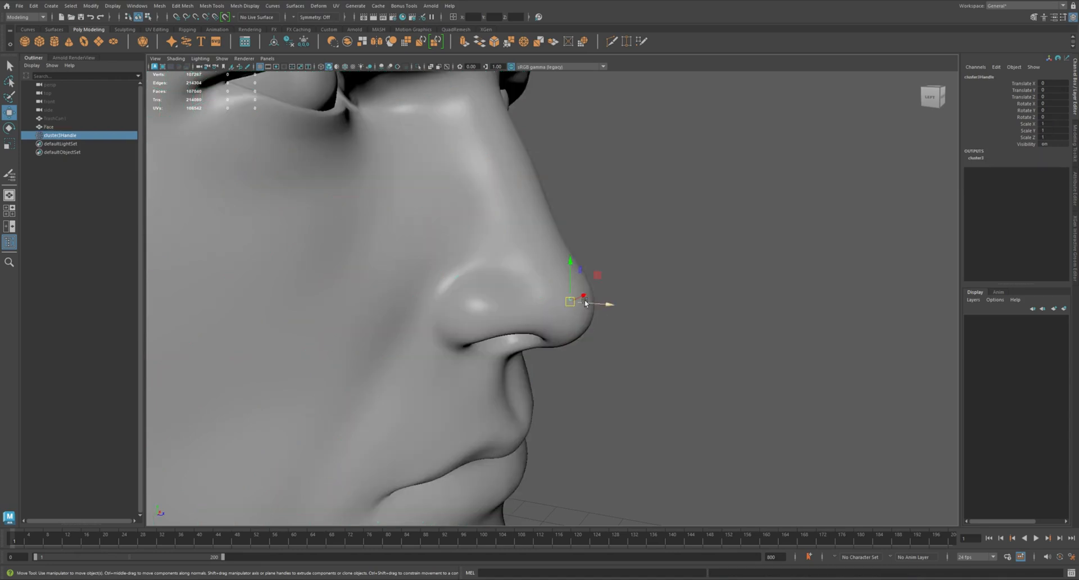
From the face mesh's marking menu, choose Paint > cluster > cluster1
{"action": "right_click", "coordinate": [582, 298]}
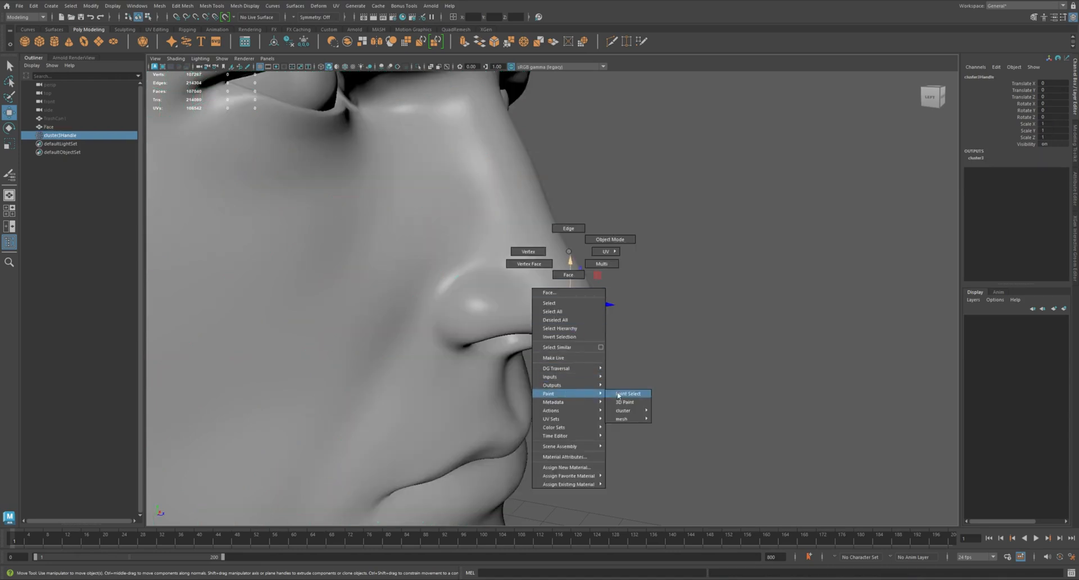
{"action": "left_click", "coordinate": [626, 393]}
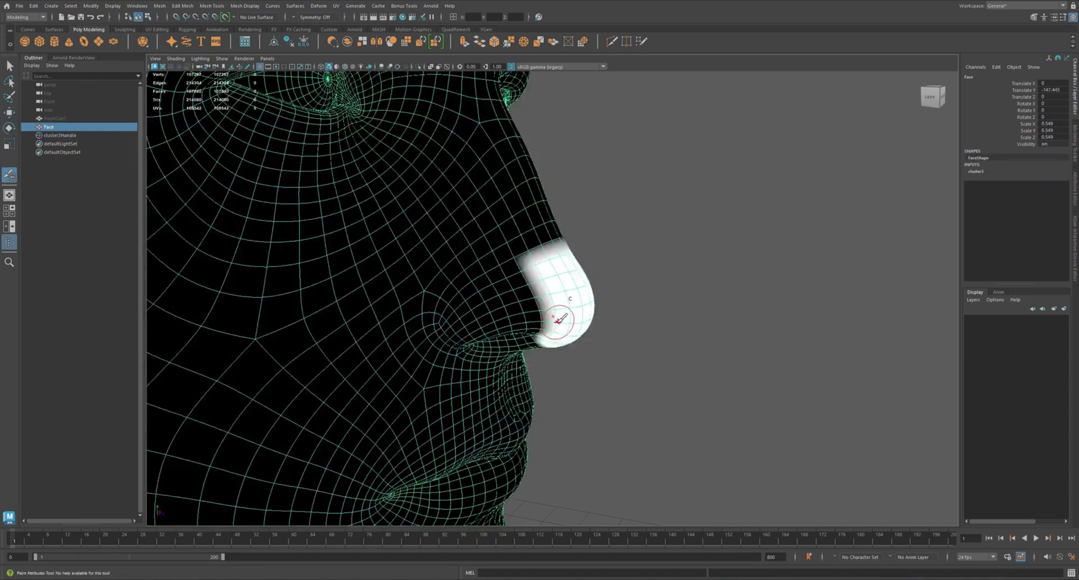